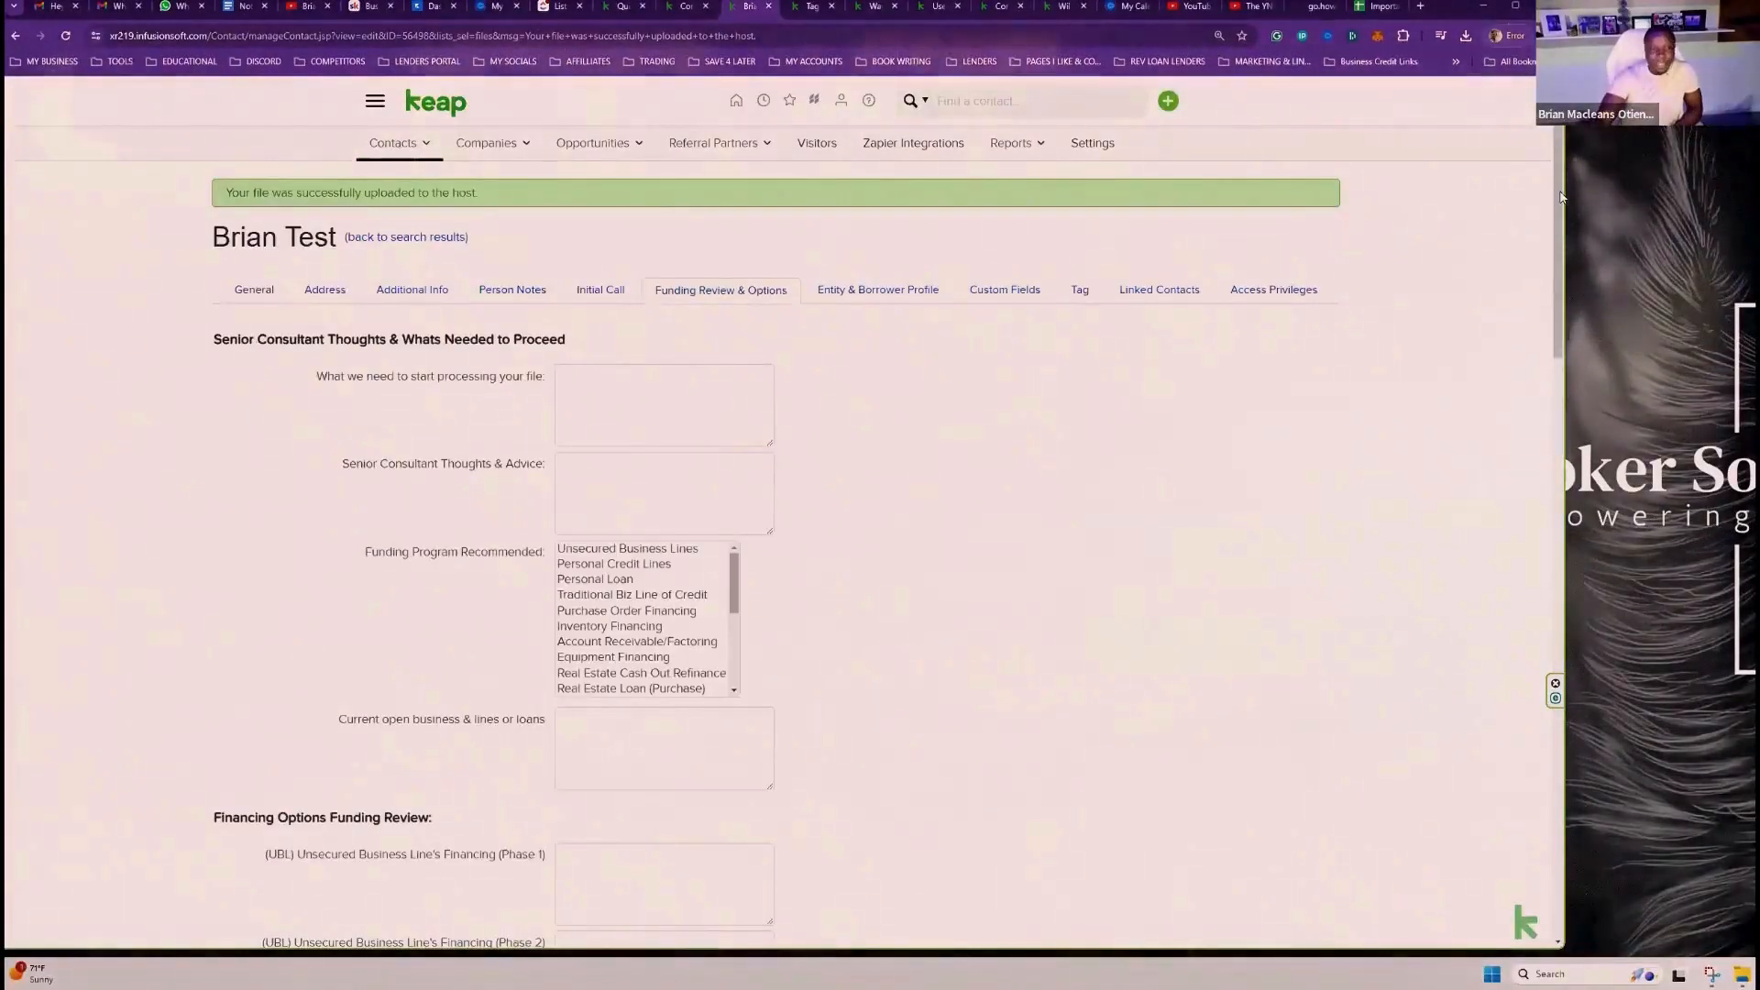
Step: Scroll the Brian Test contact record down to the Initial Call funding scenario fields
{"action": "scroll", "scroll_direction": "down", "scroll_amount": 3}
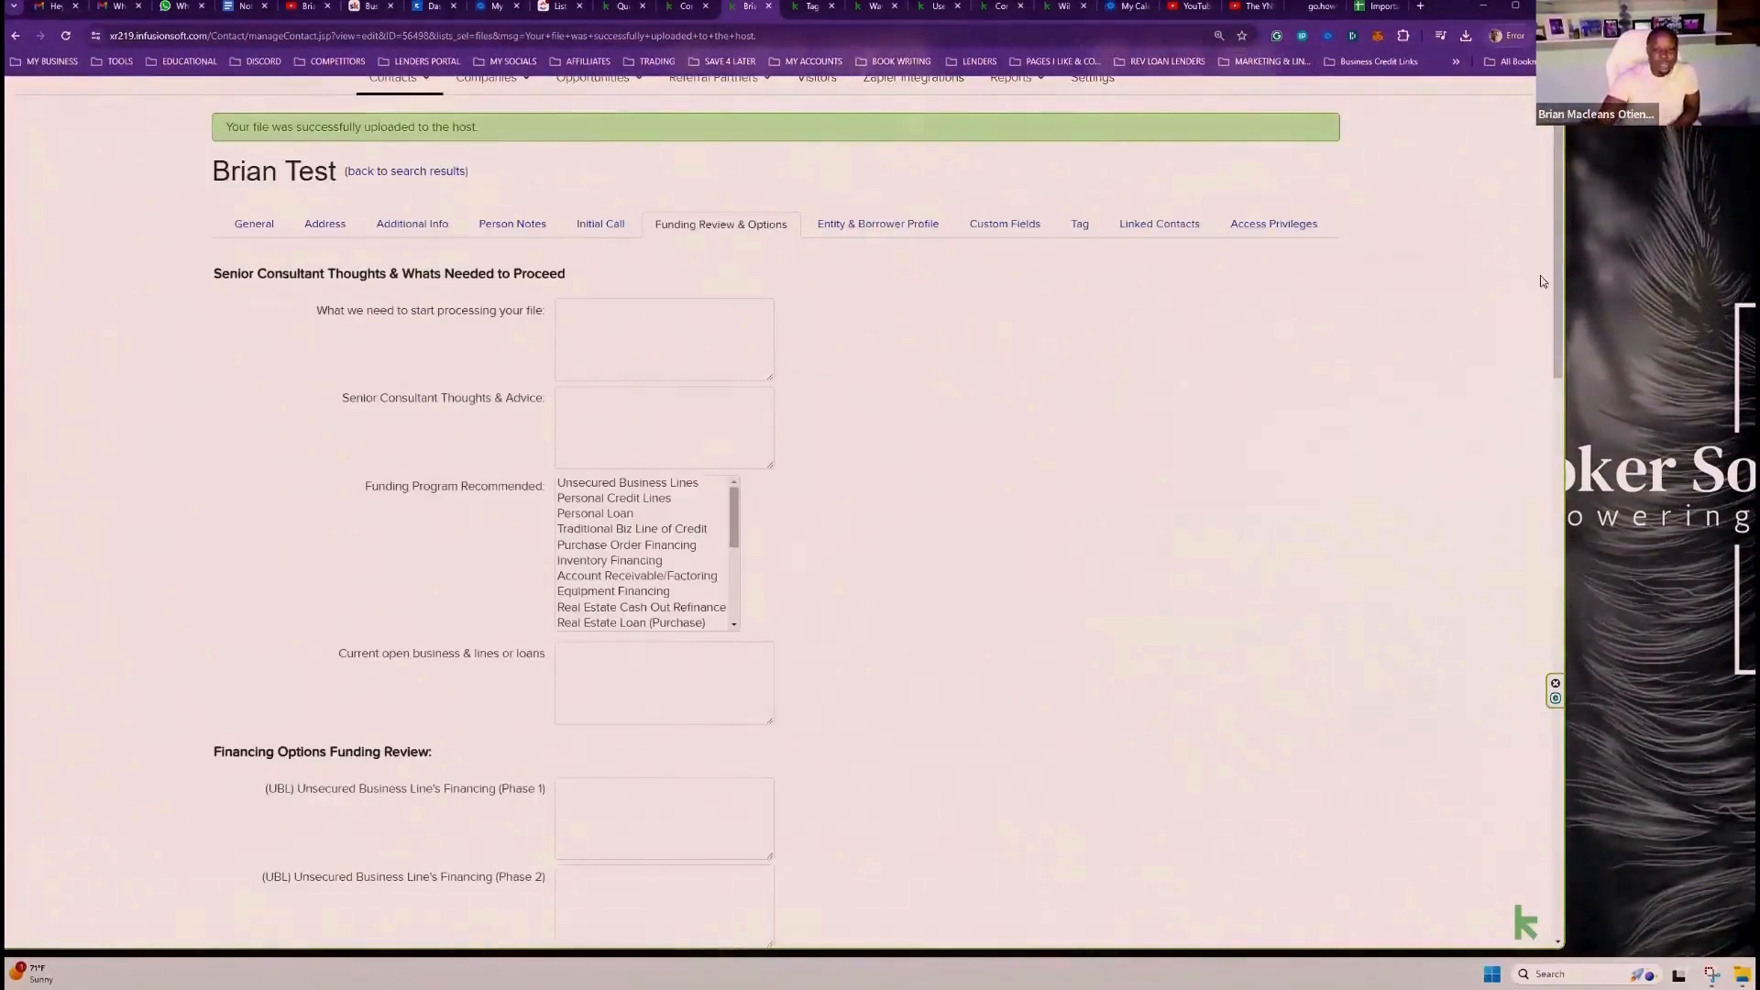
{"action": "scroll", "scroll_direction": "down", "scroll_amount": 3}
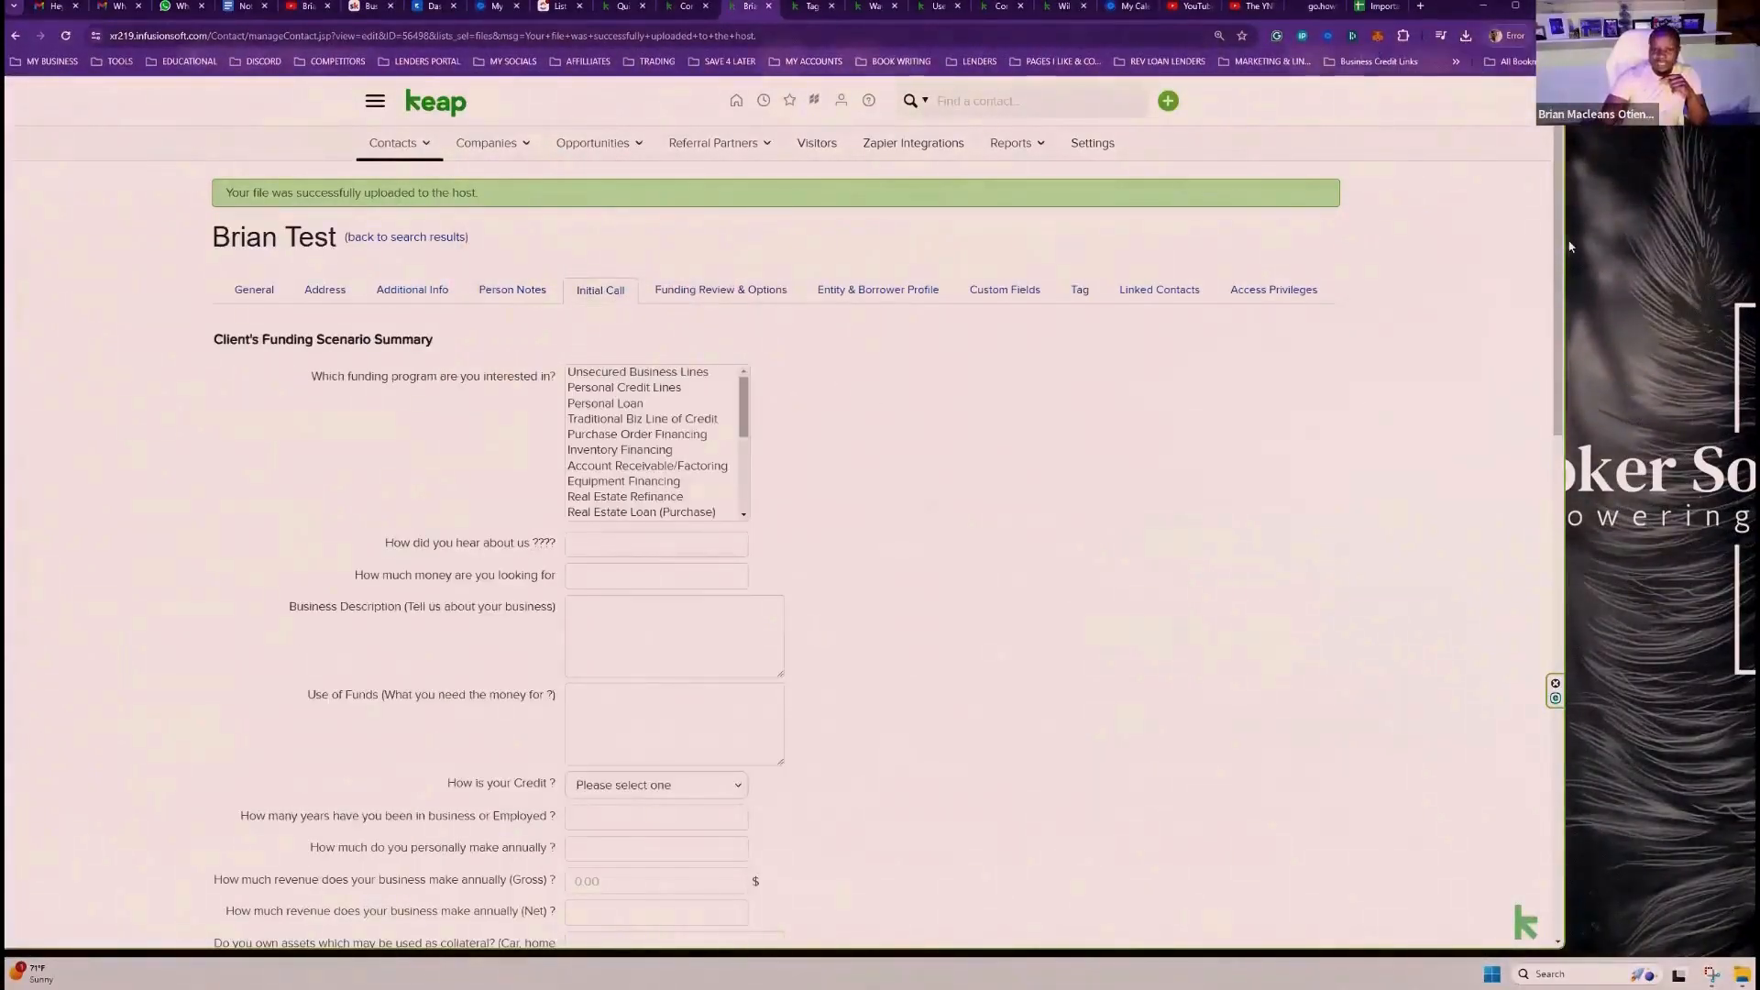
{"action": "scroll", "scroll_direction": "down", "scroll_amount": 3}
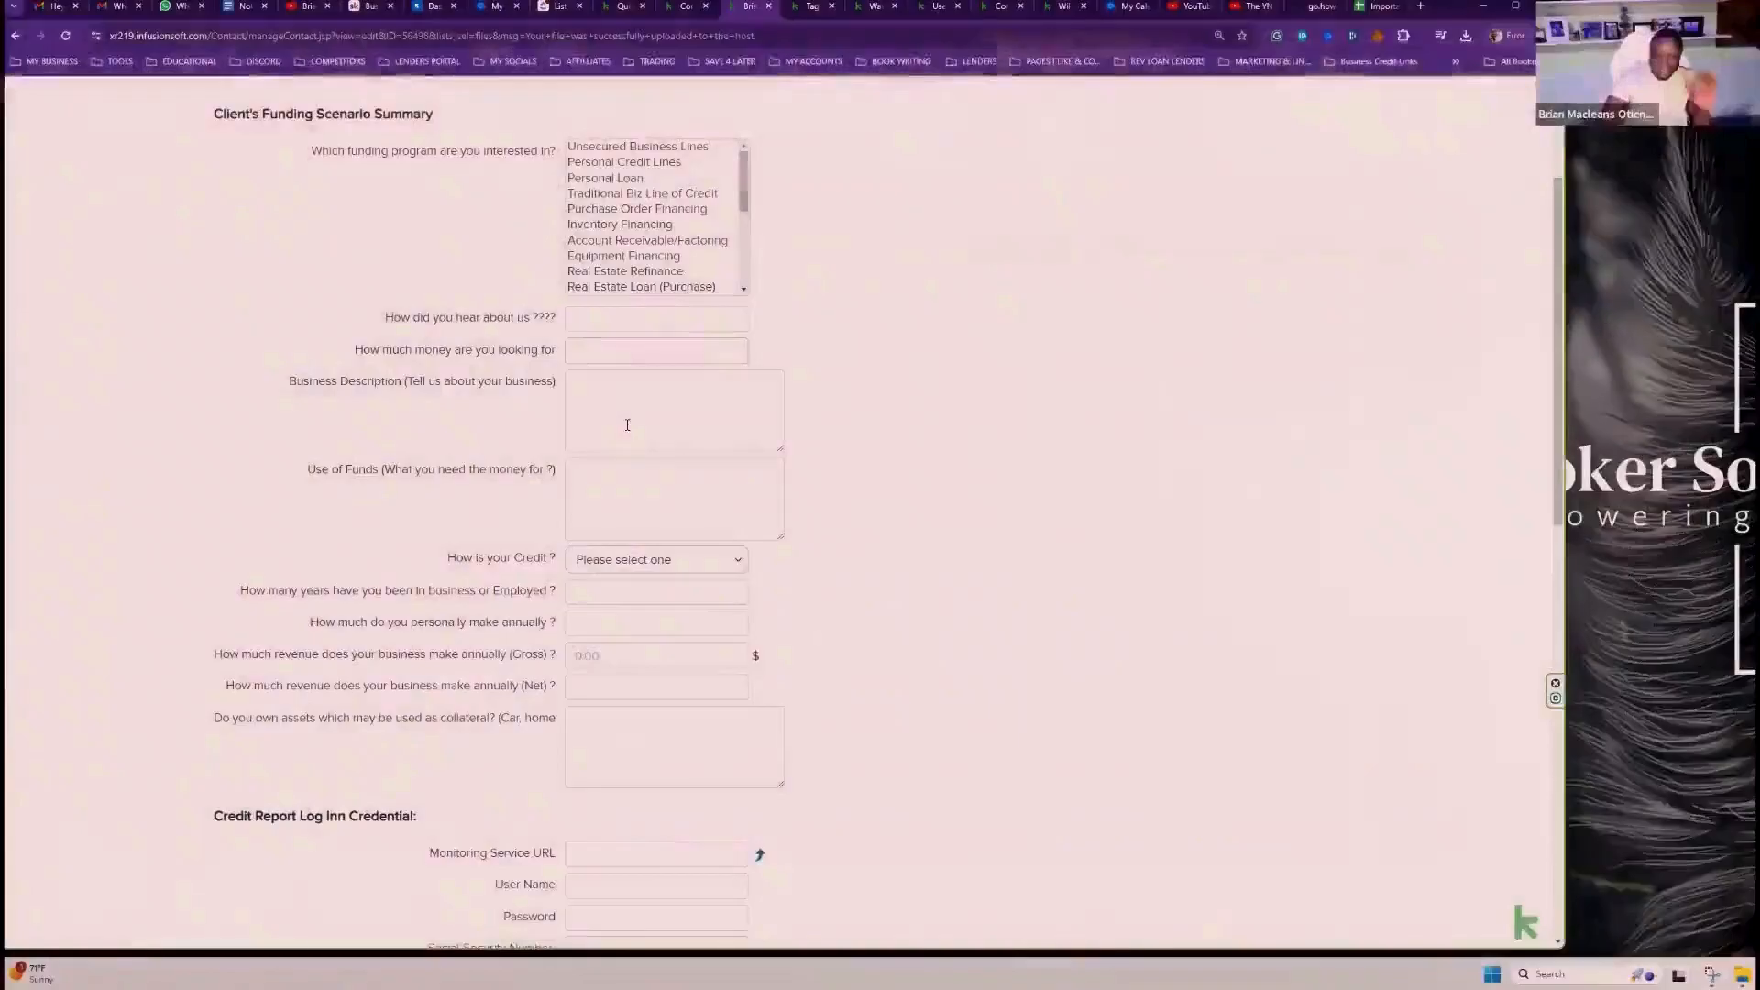
{"action": "left_click", "coordinate": [655, 350]}
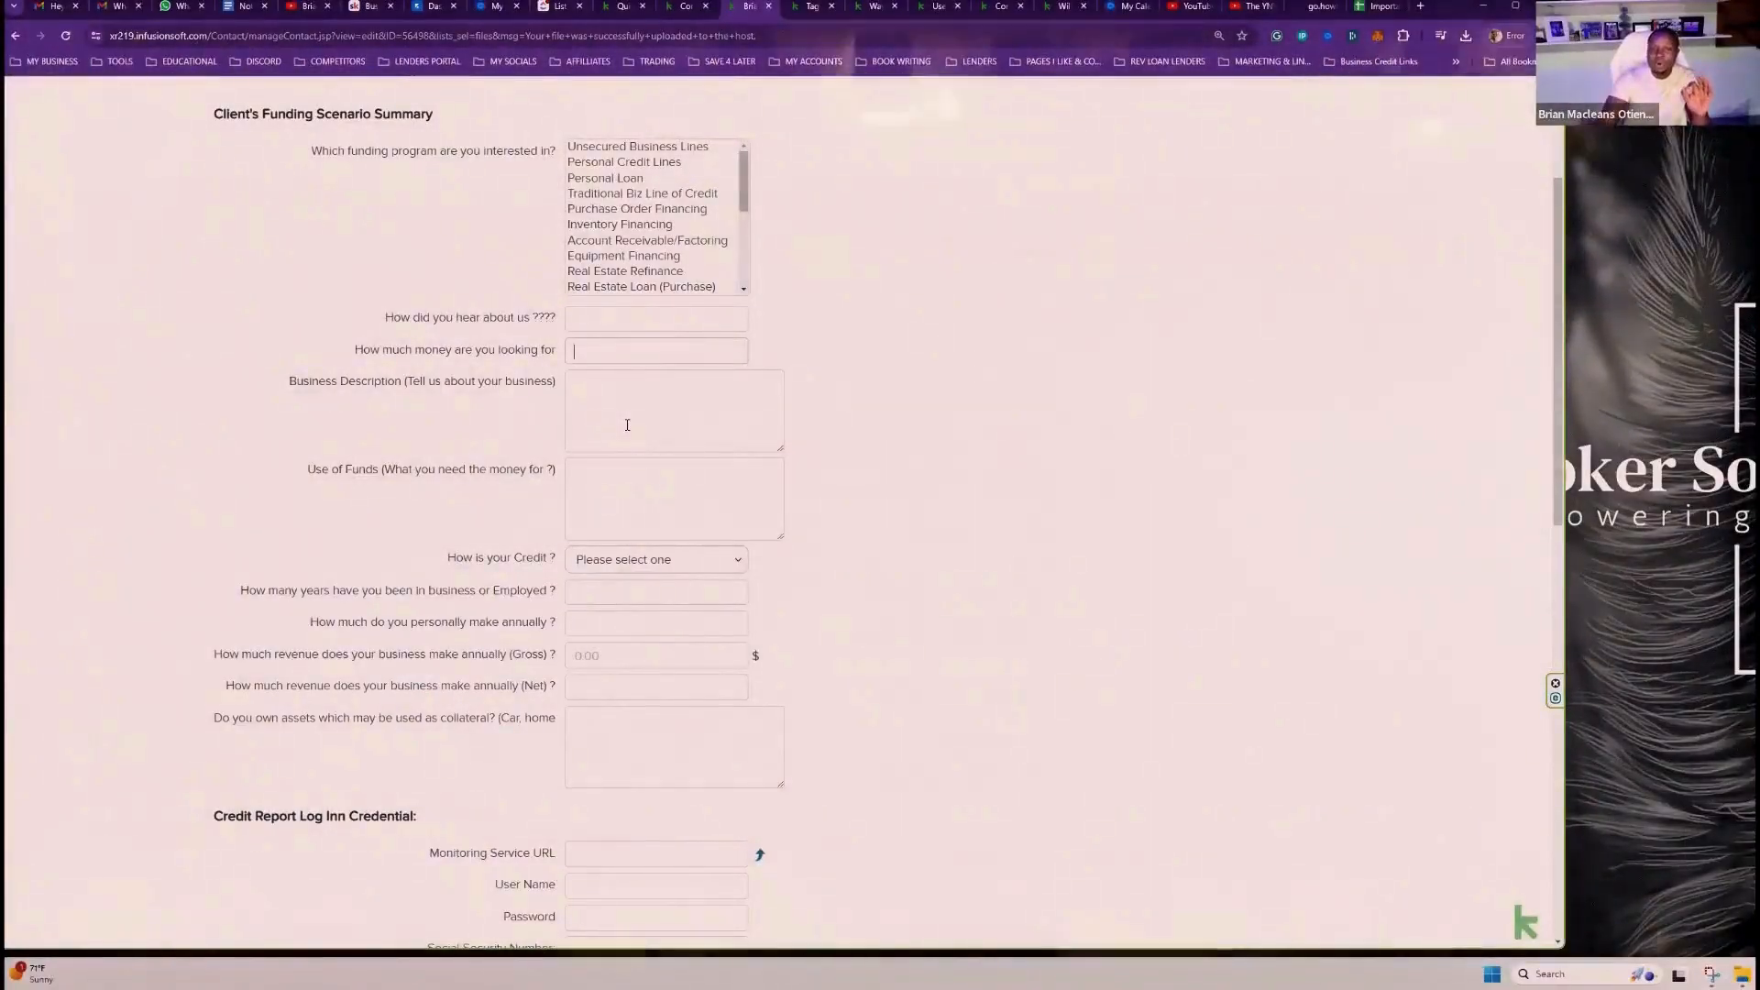
{"action": "mouse_move", "coordinate": [1513, 349]}
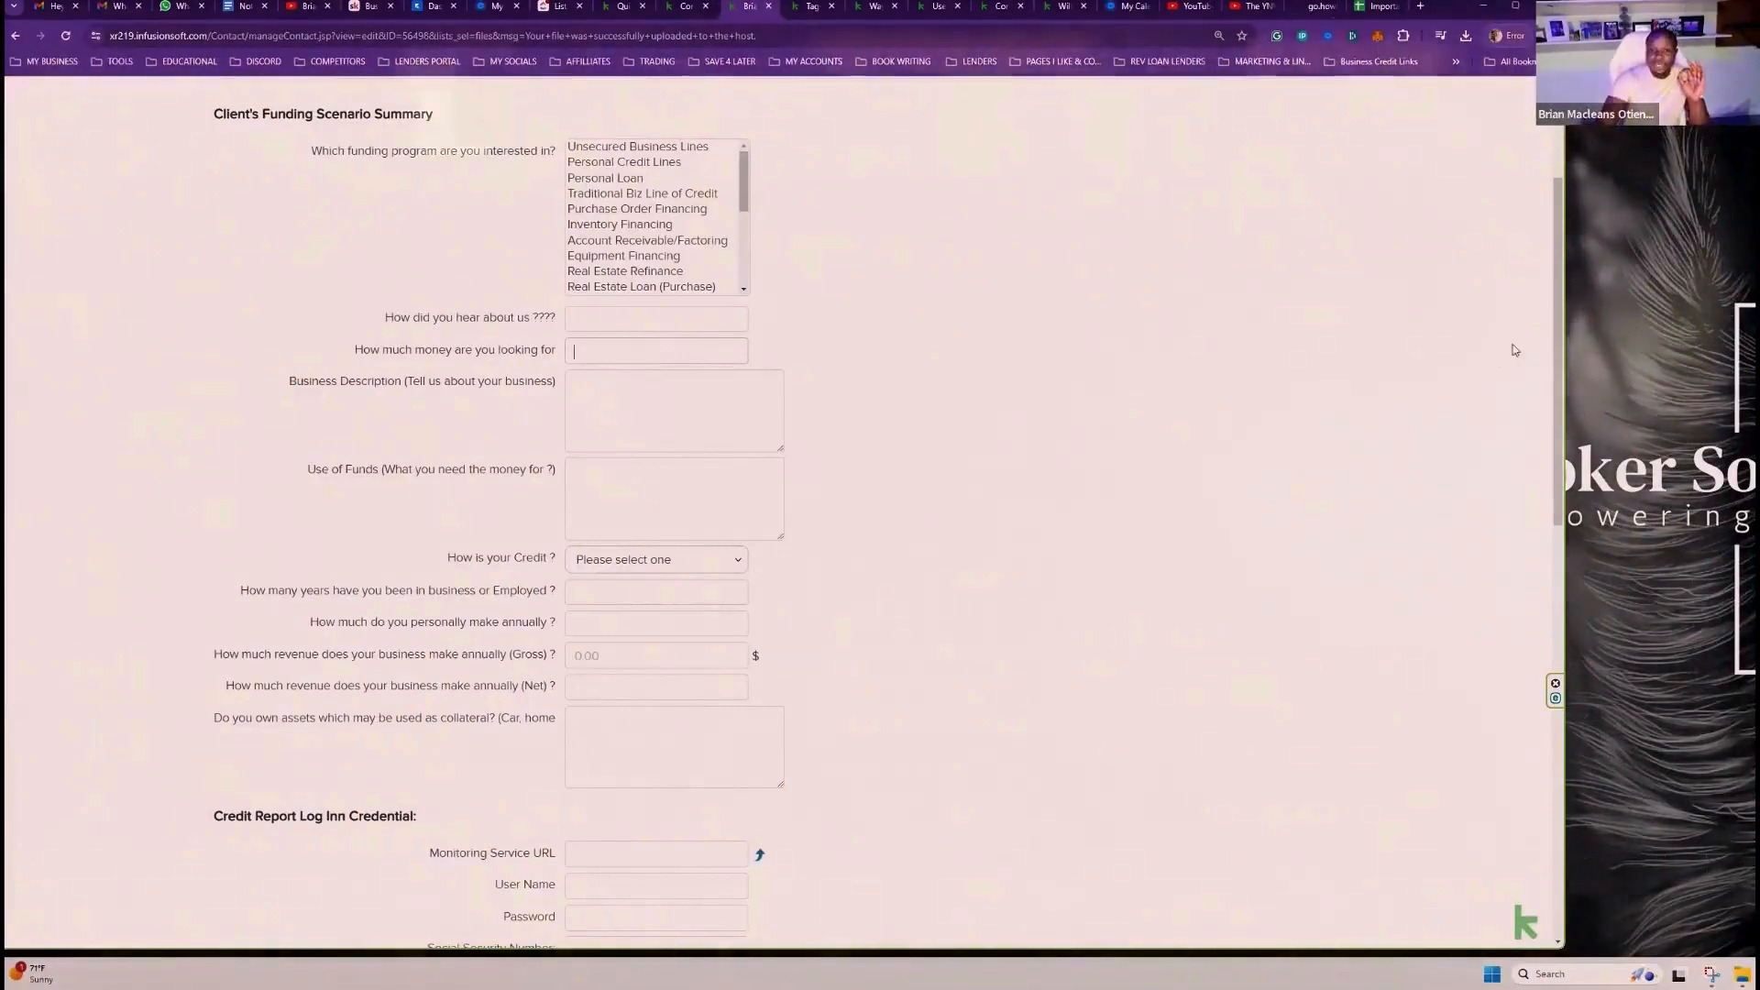
{"action": "scroll", "scroll_direction": "up", "scroll_amount": 3}
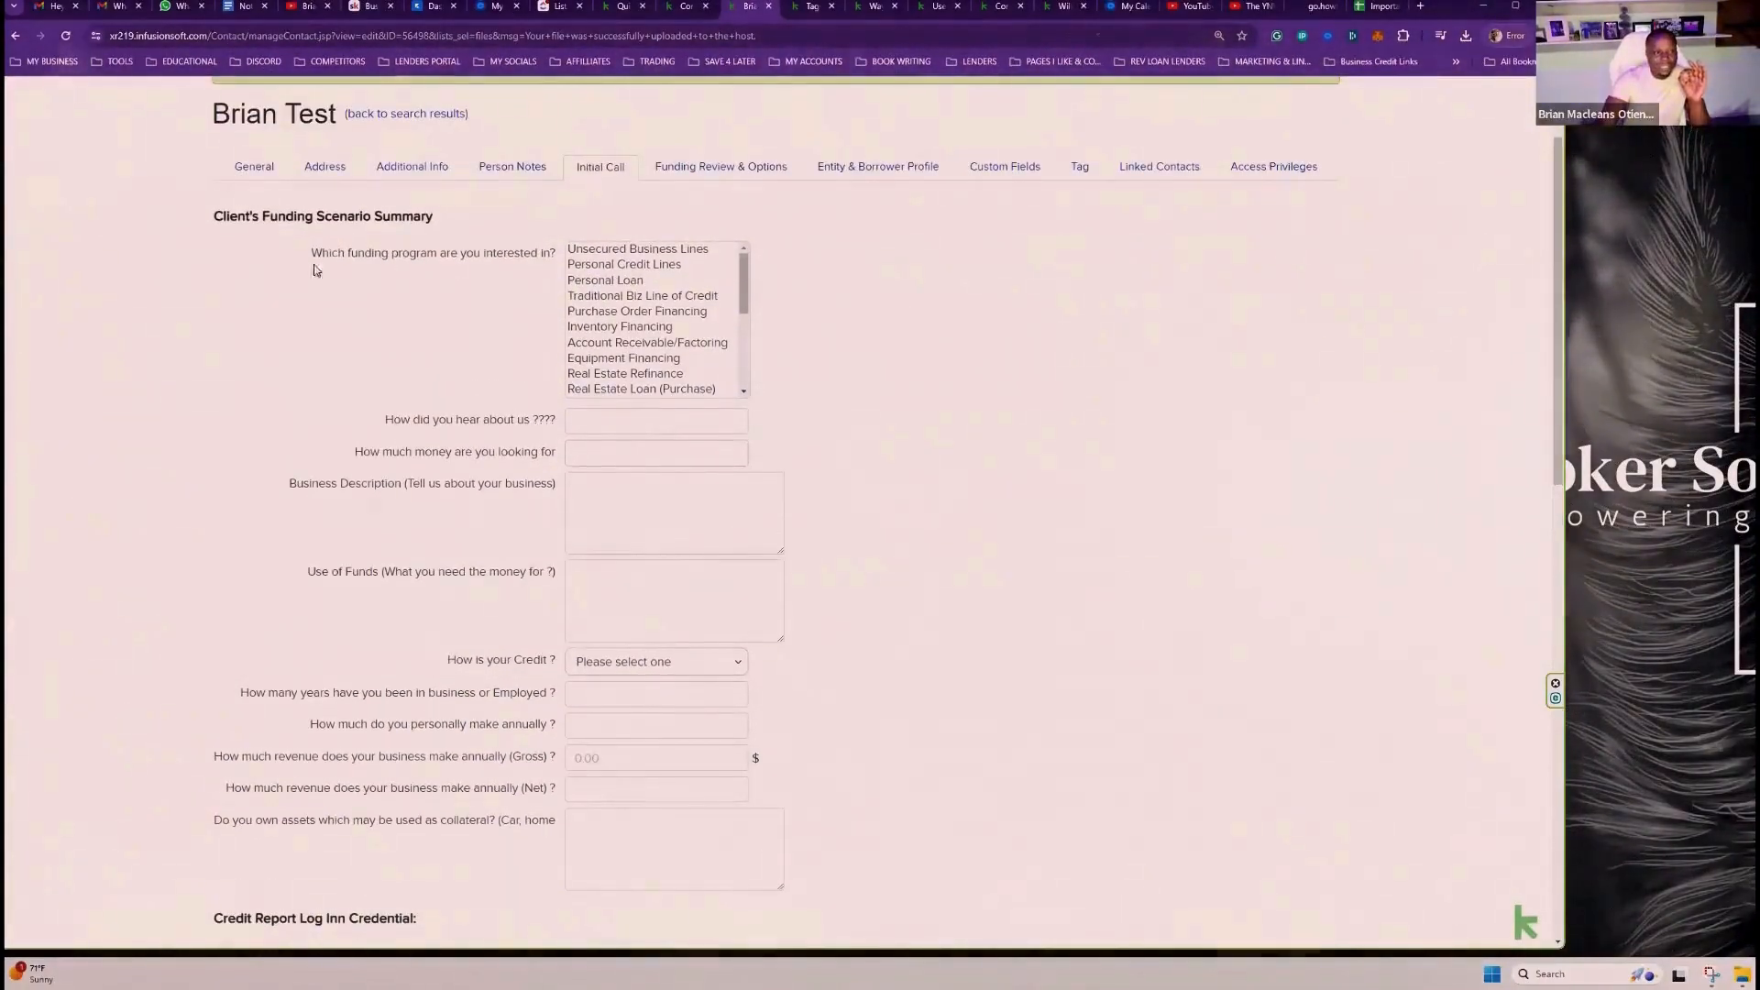
{"action": "double_click", "coordinate": [469, 418]}
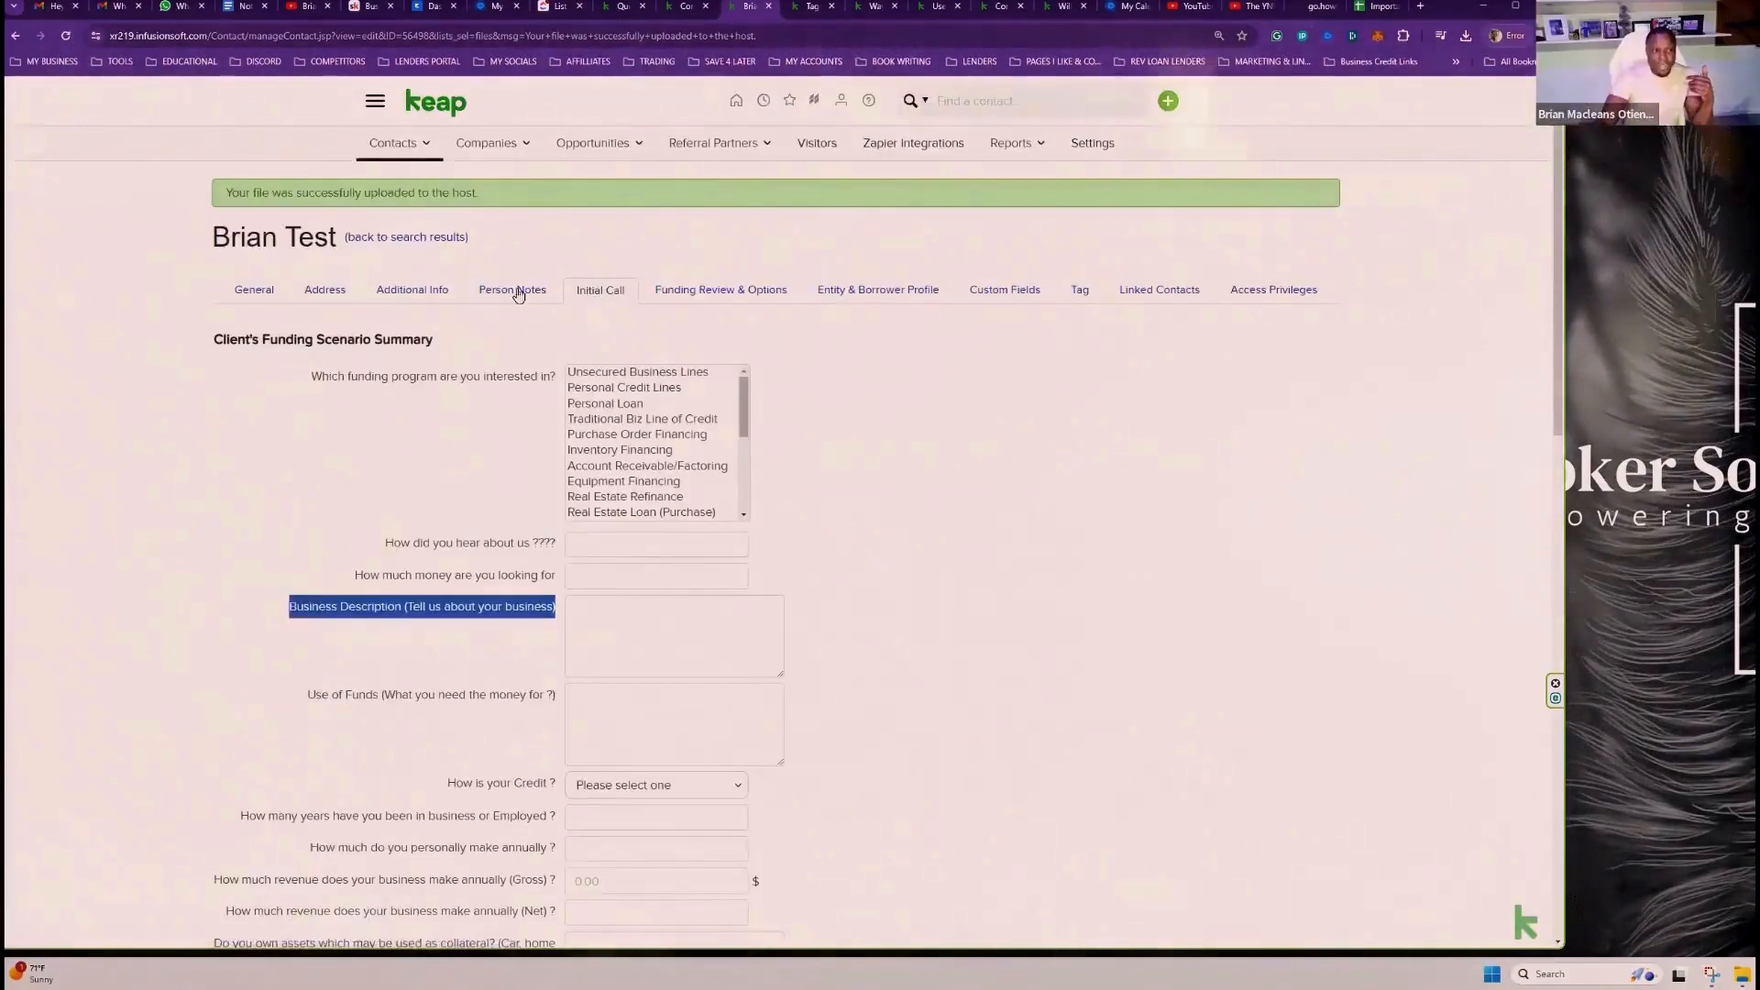
{"action": "scroll", "scroll_direction": "down", "scroll_amount": 3}
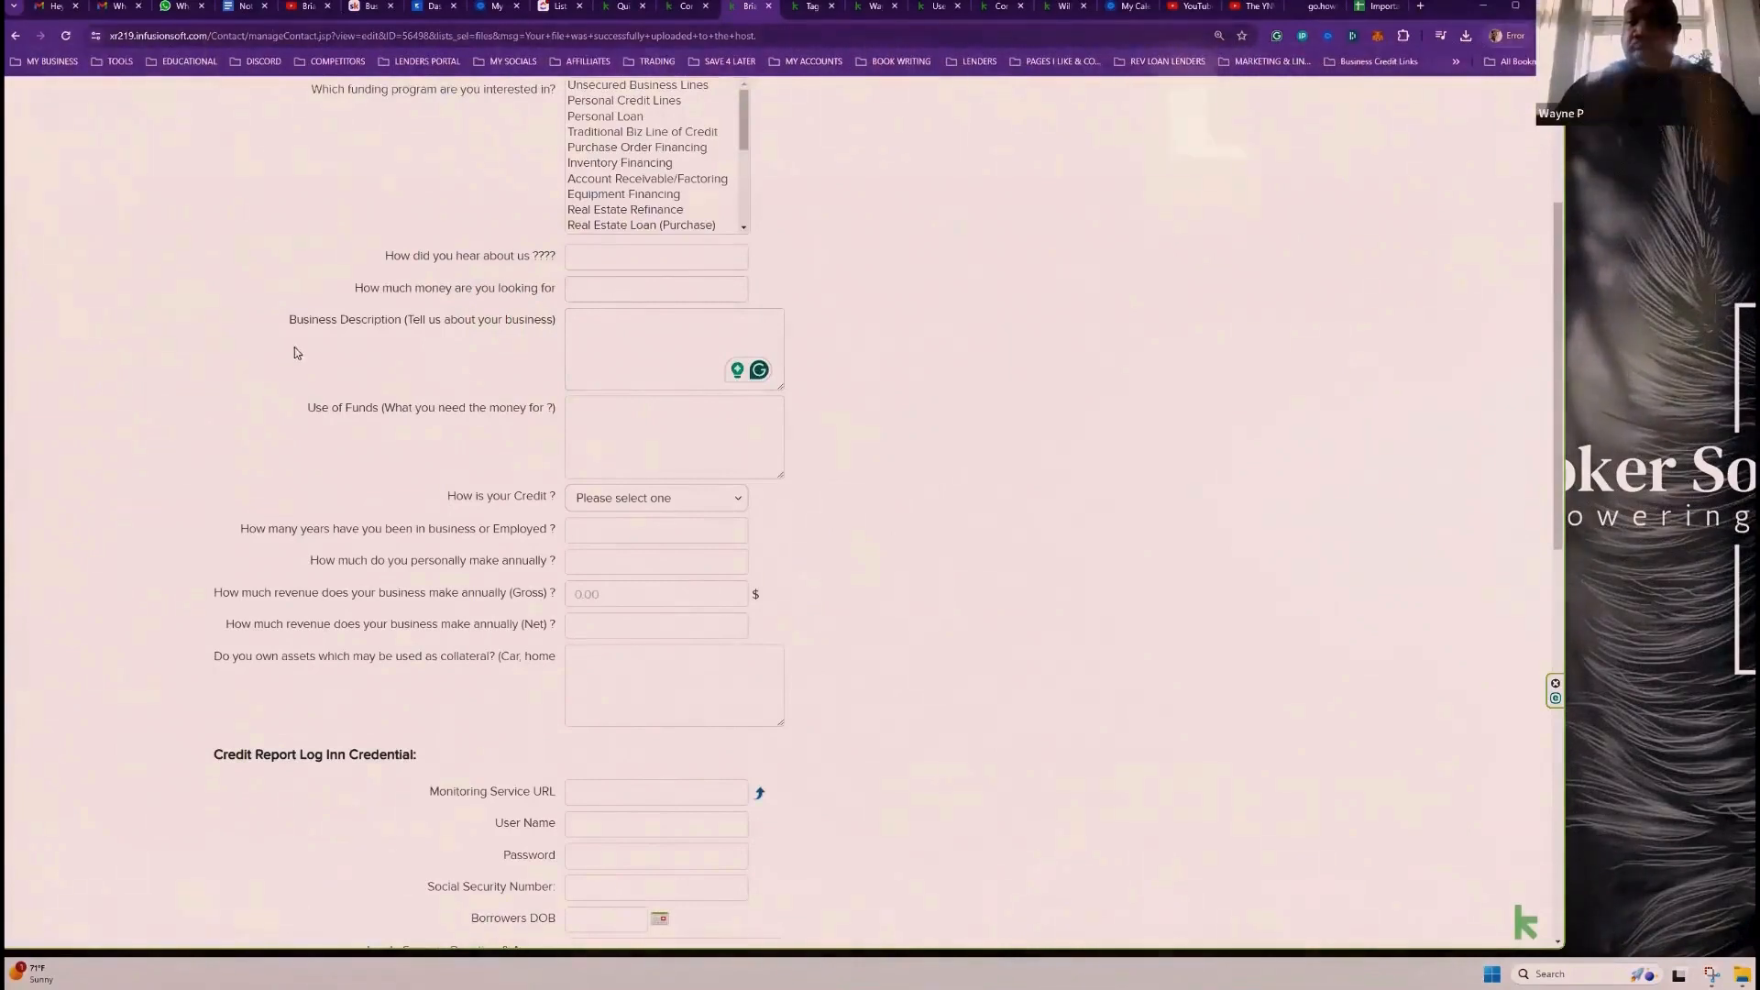
{"action": "left_click", "coordinate": [674, 326]}
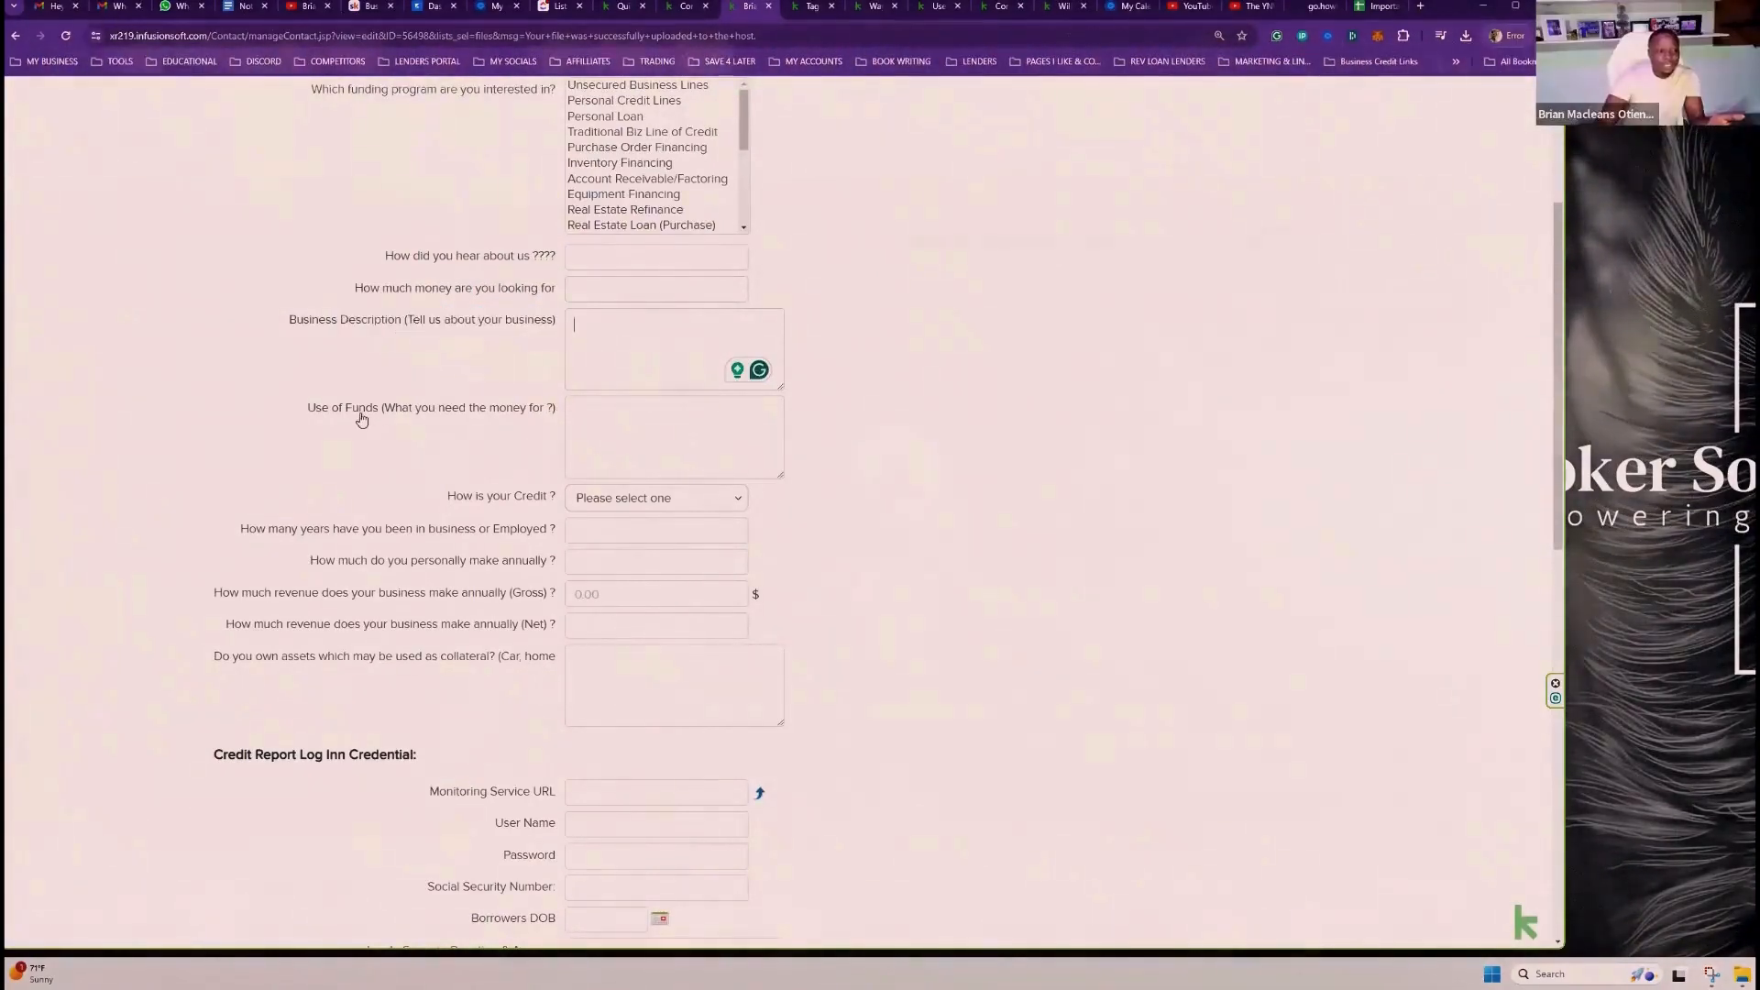
{"action": "left_click", "coordinate": [674, 439]}
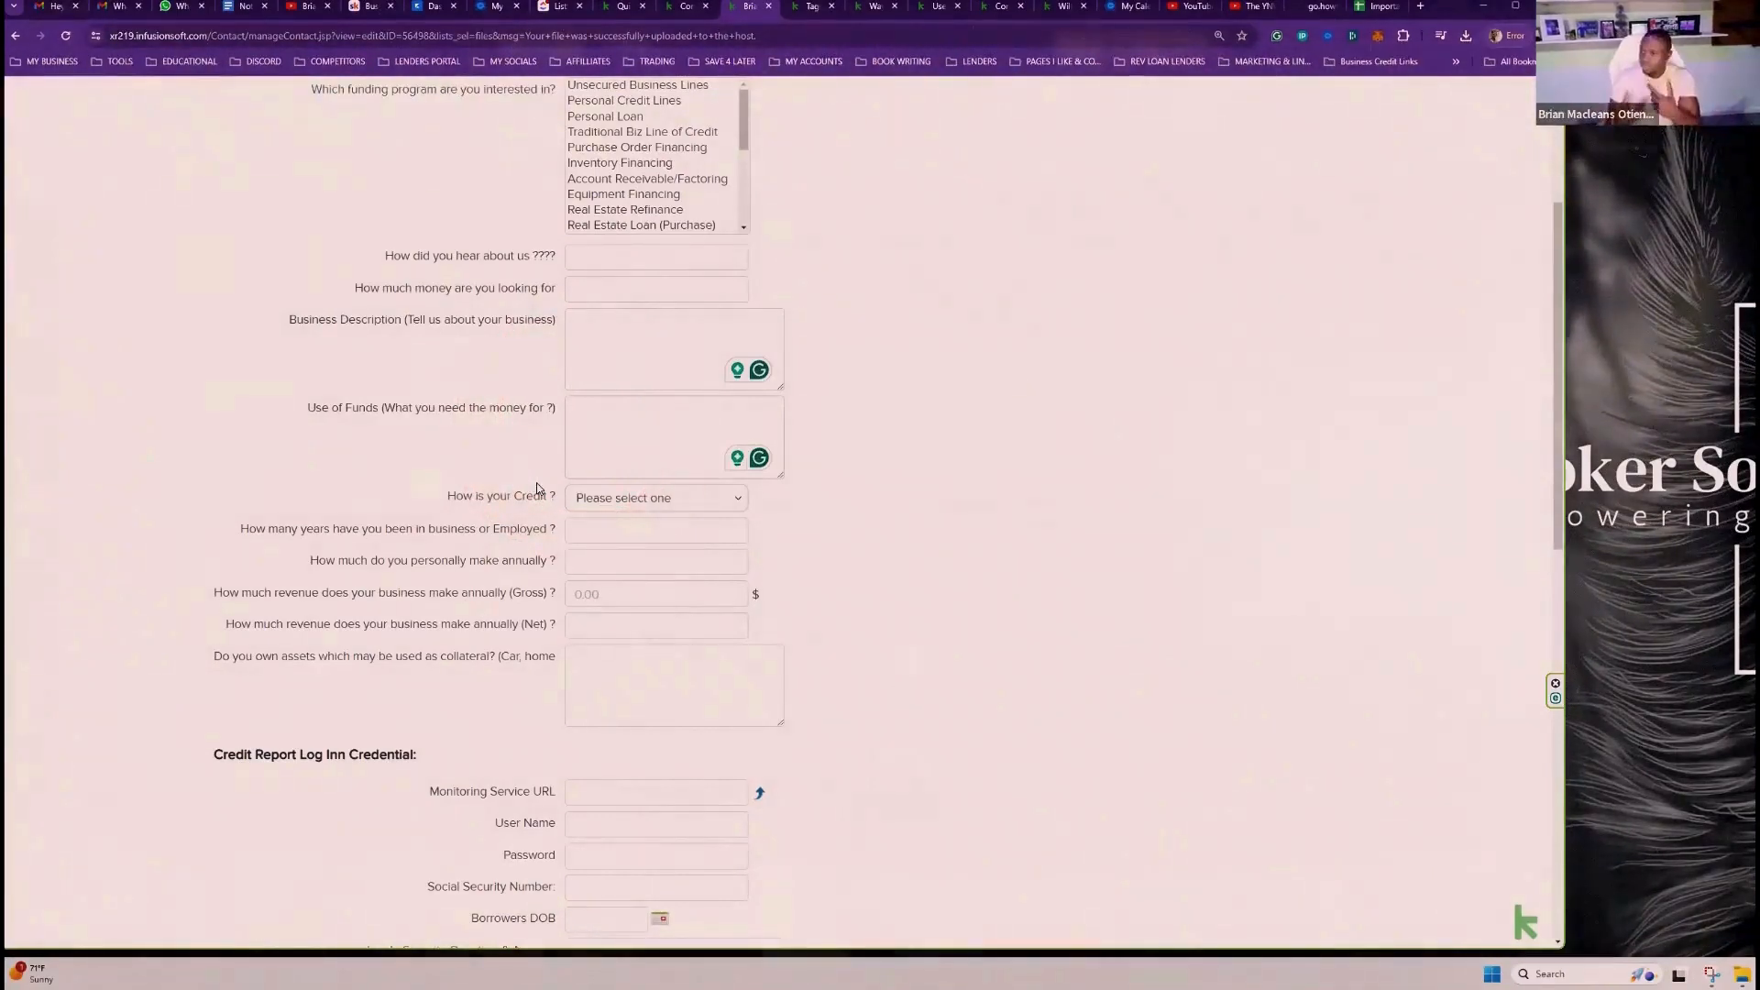
{"action": "left_click", "coordinate": [674, 431]}
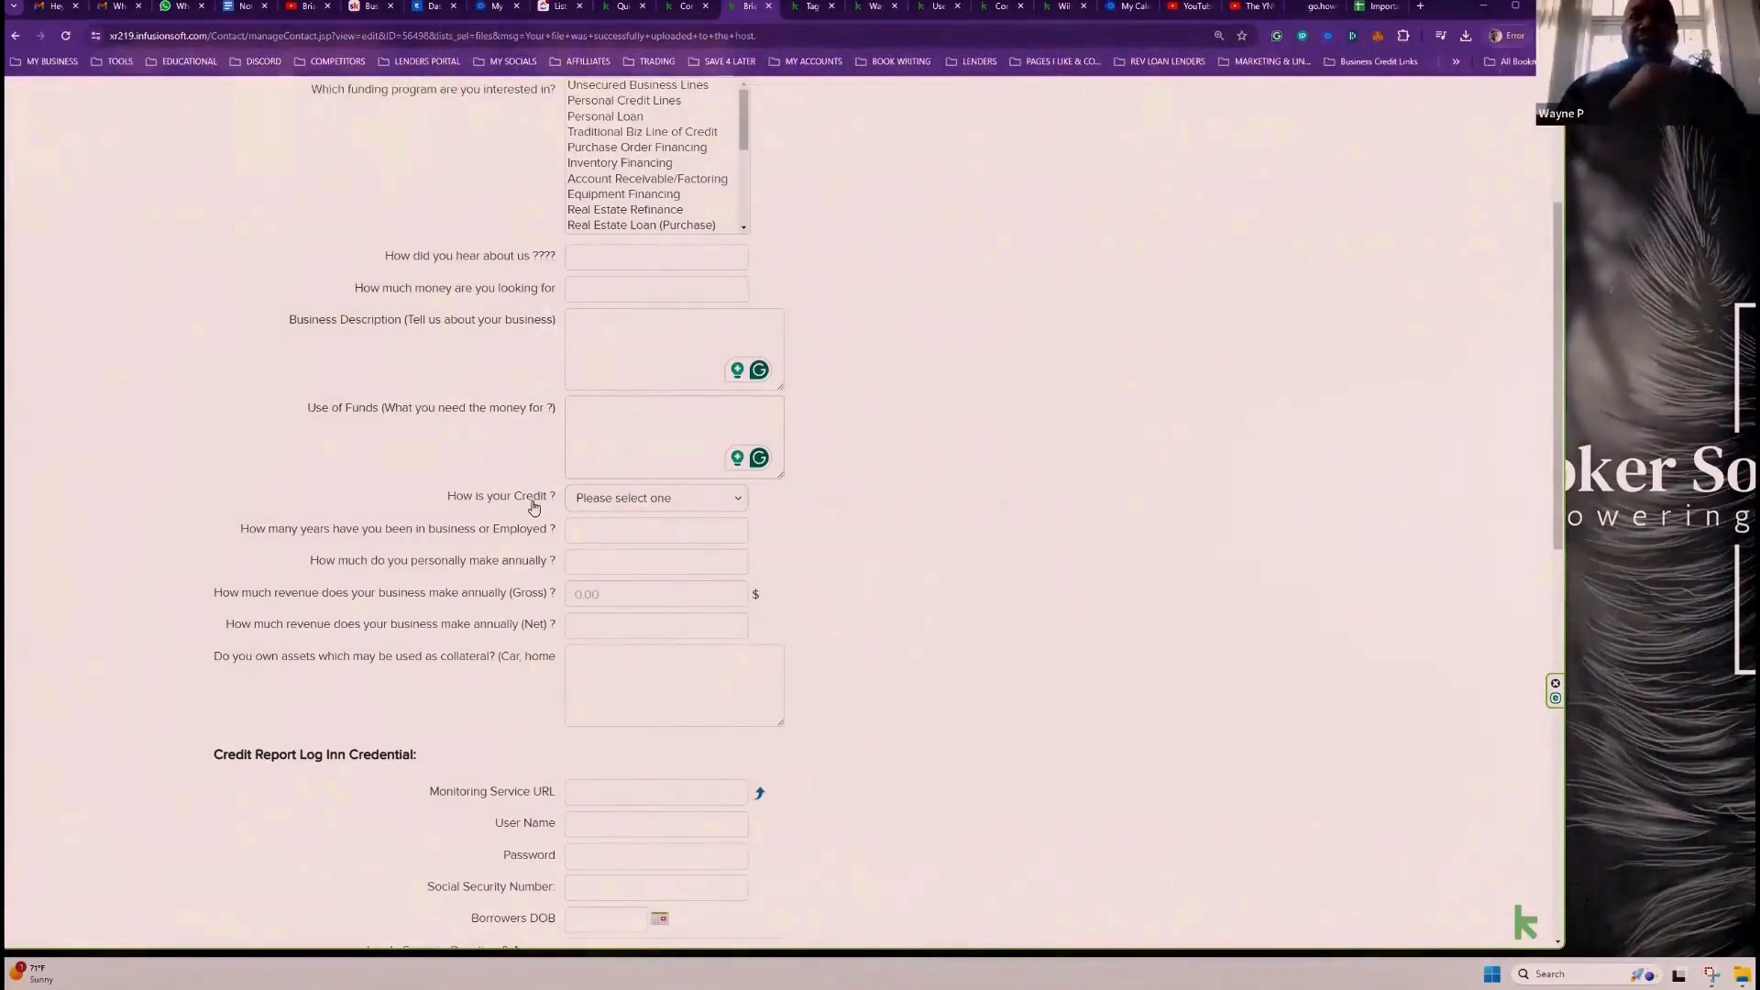
{"action": "left_click", "coordinate": [674, 438]}
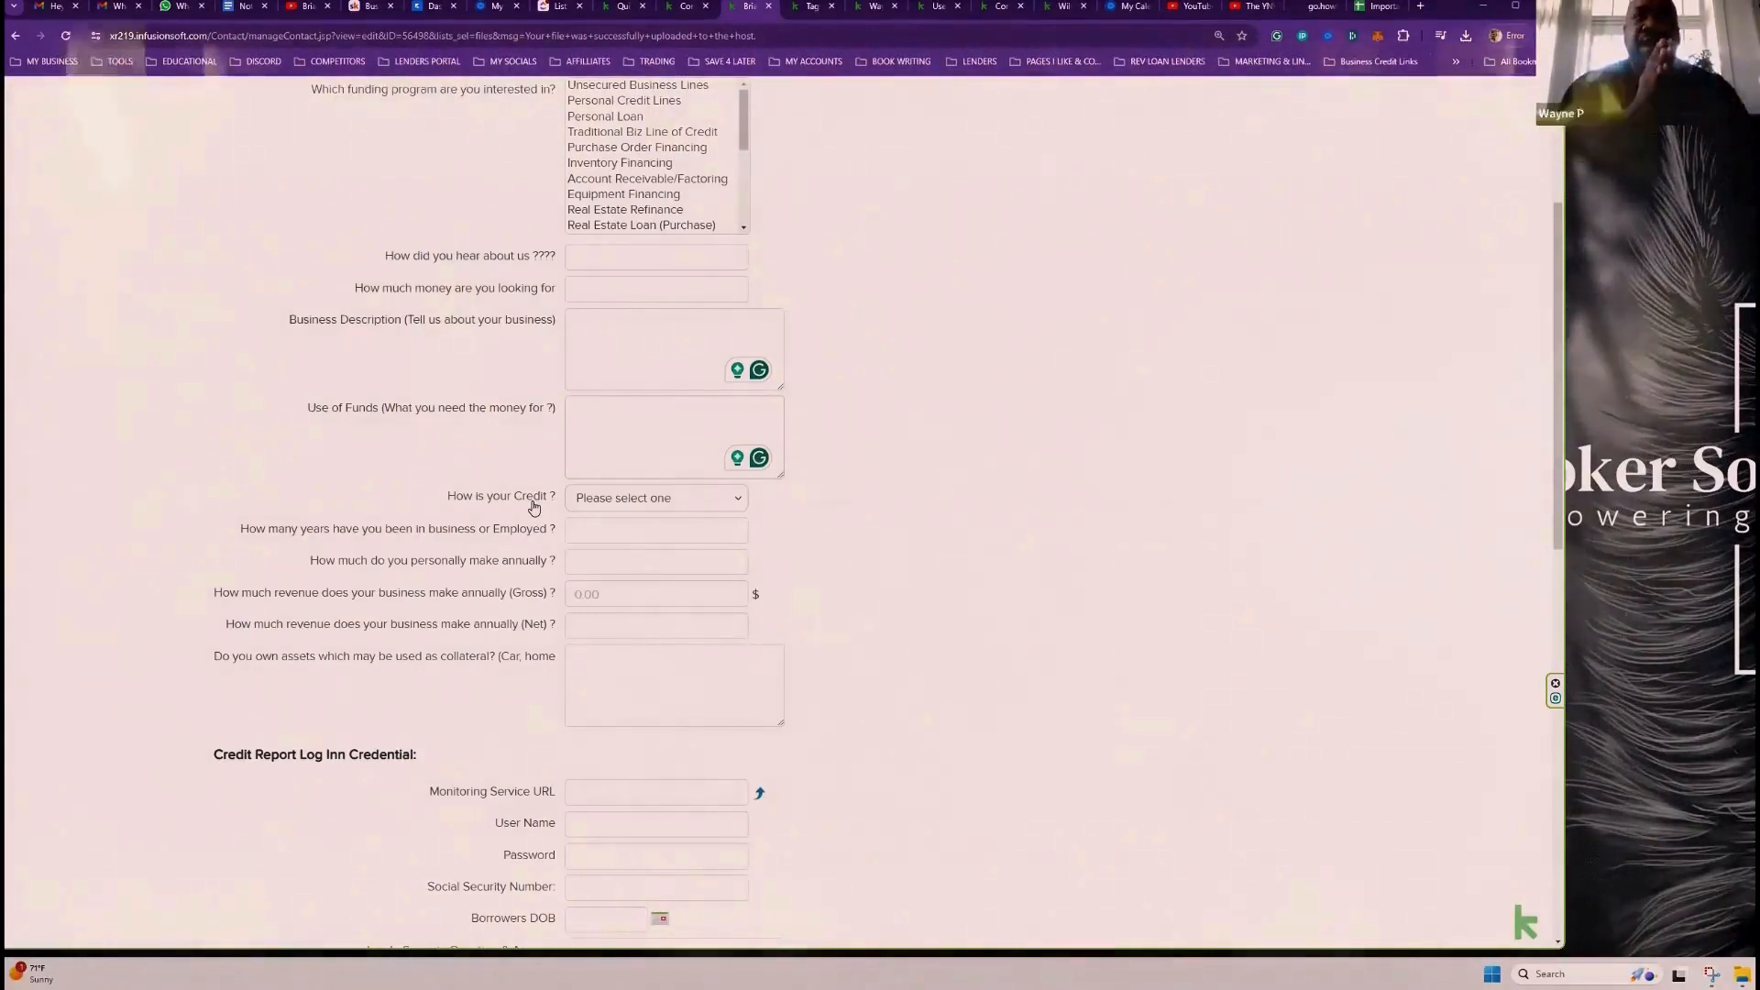
{"action": "left_click", "coordinate": [674, 438]}
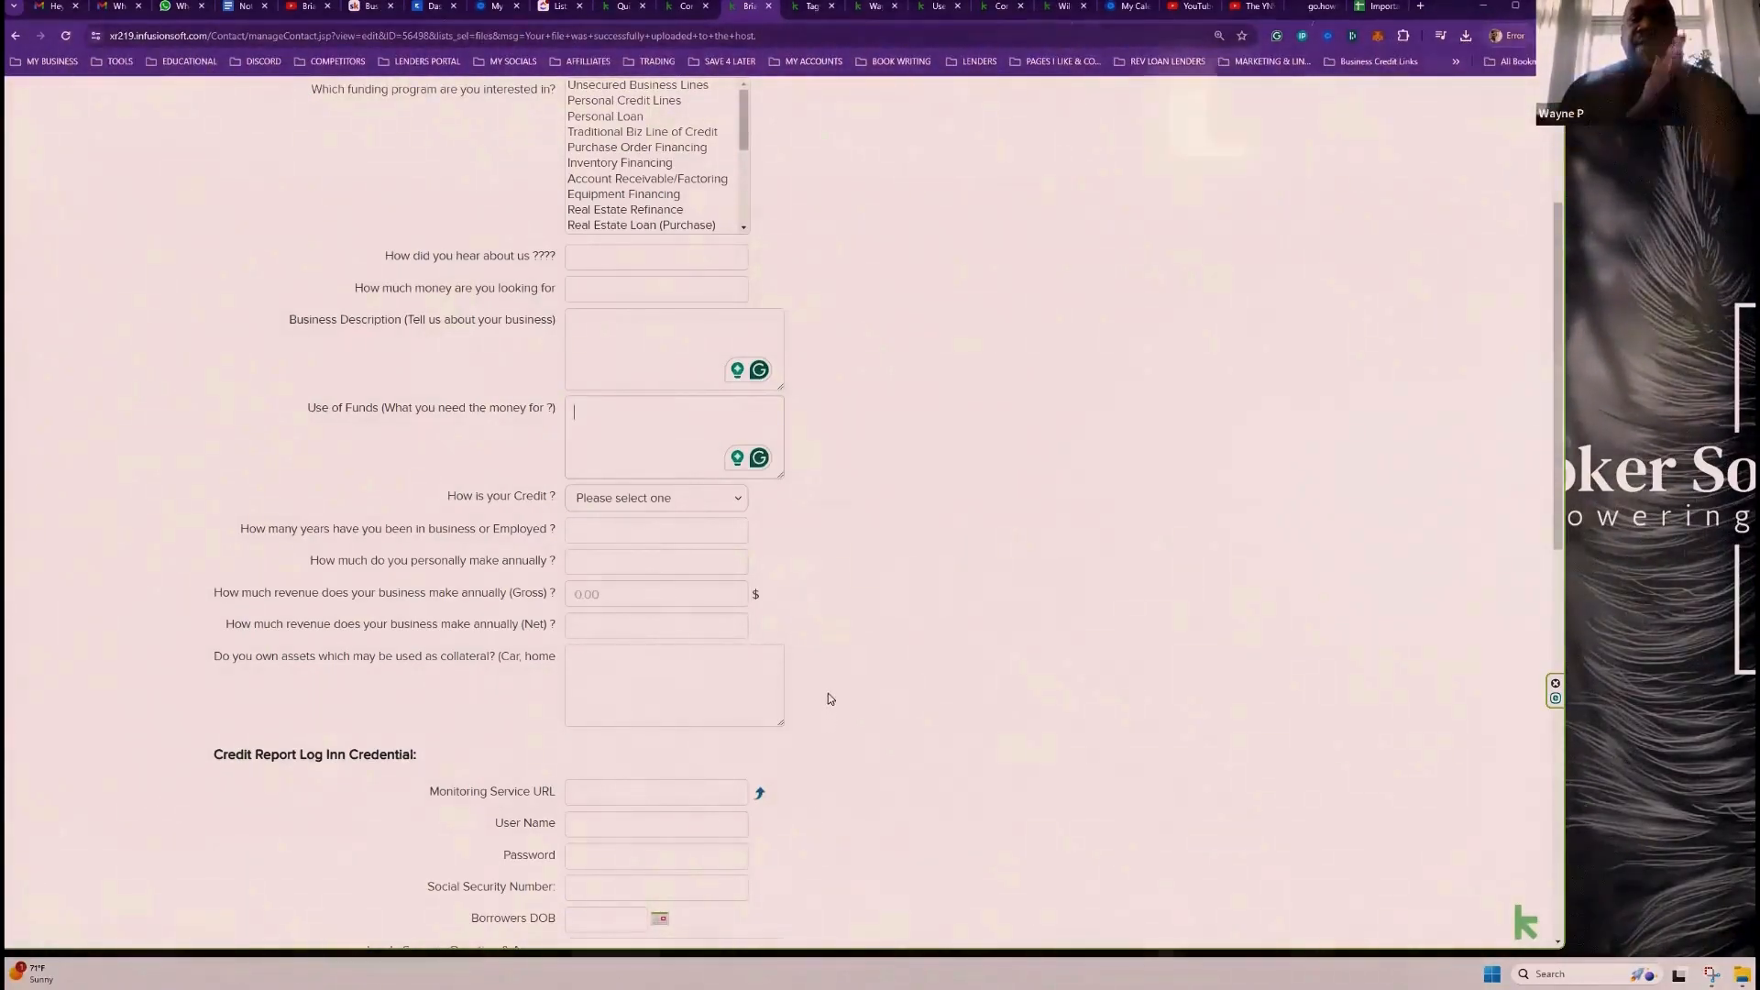